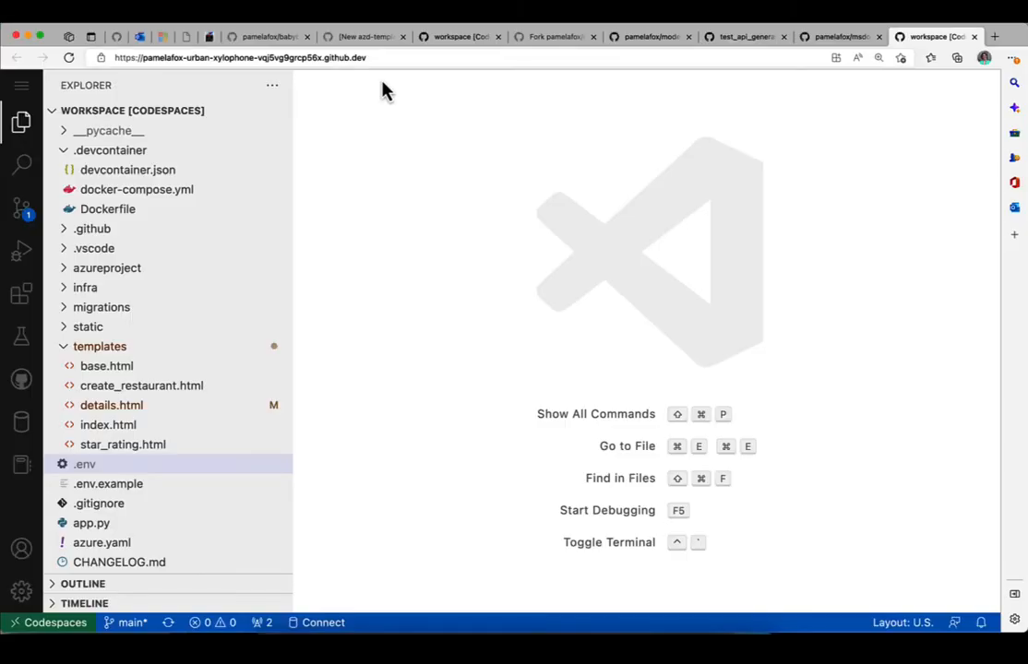
pyautogui.moveTo(214, 211)
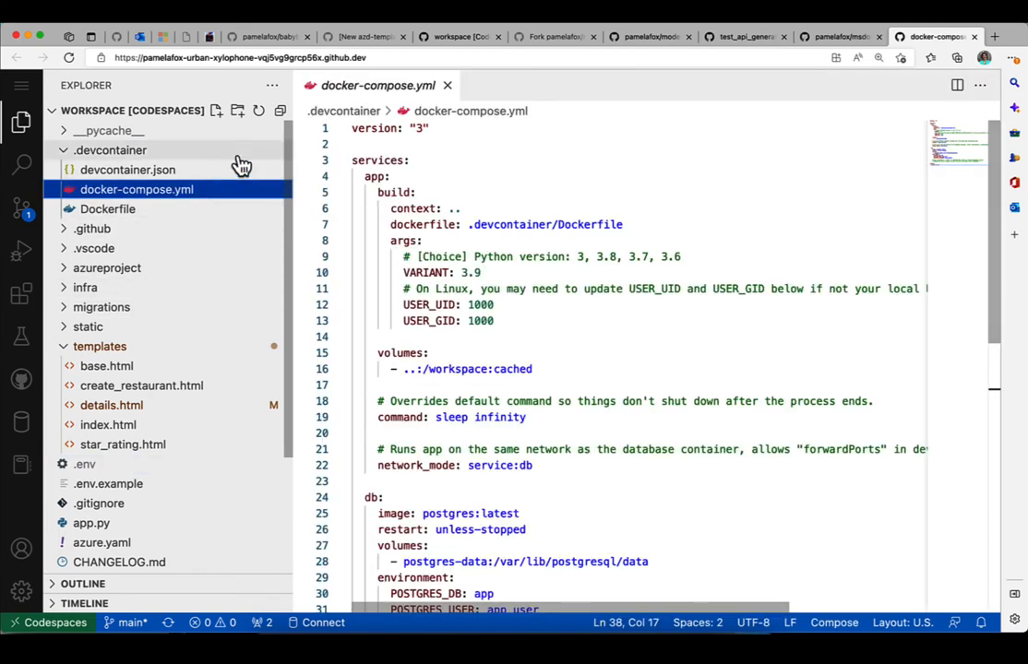
pyautogui.moveTo(454, 192)
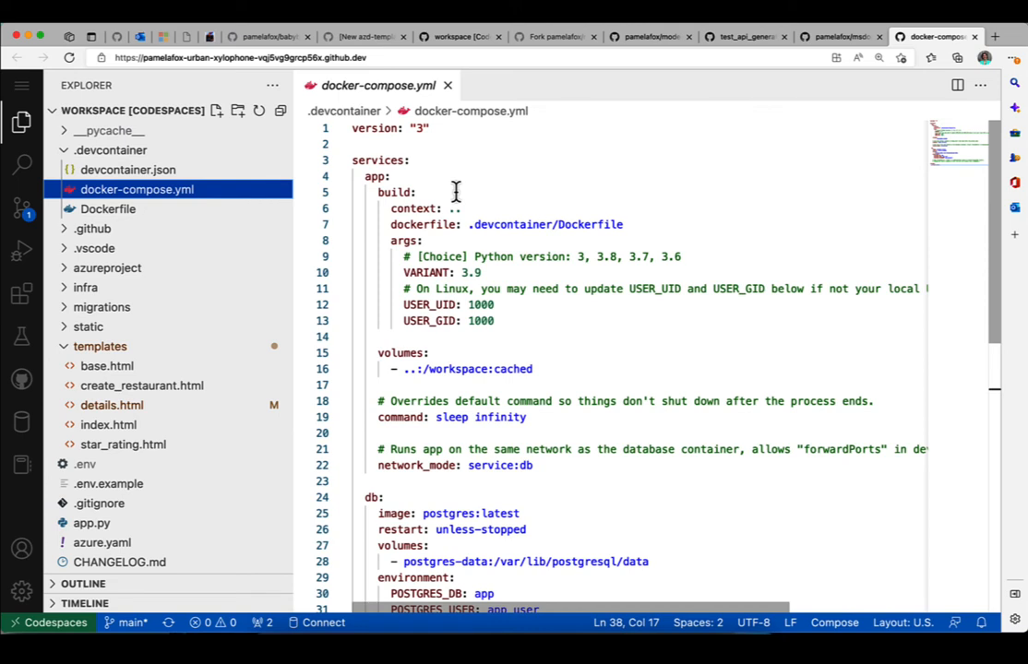
pyautogui.moveTo(586, 210)
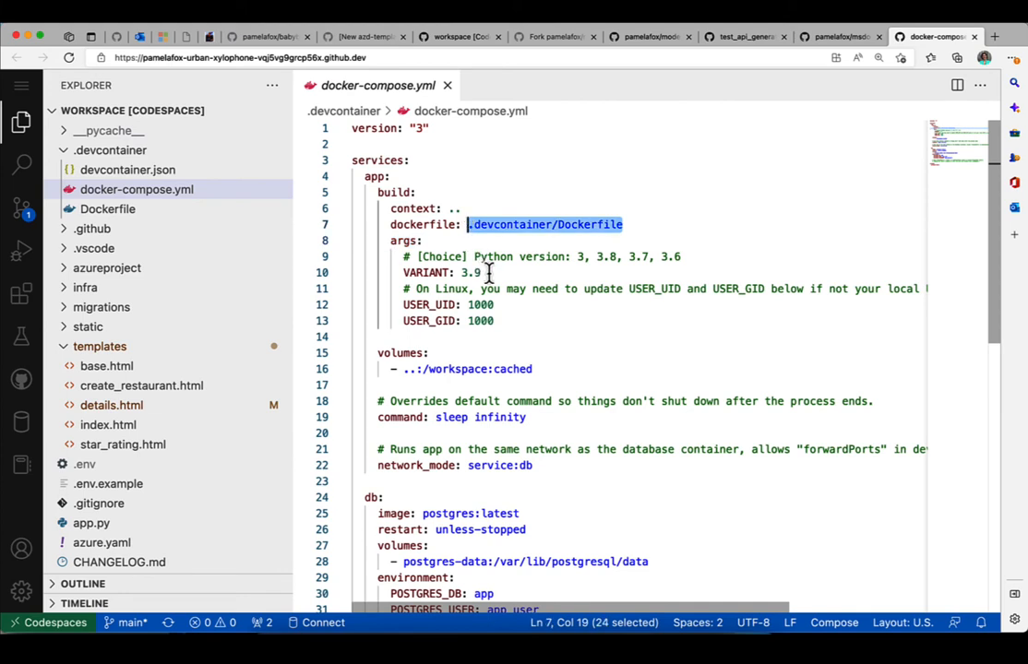
# Highlight the Python VARIANT value 3.9 in the app service's build section
pyautogui.doubleClick(471, 273)
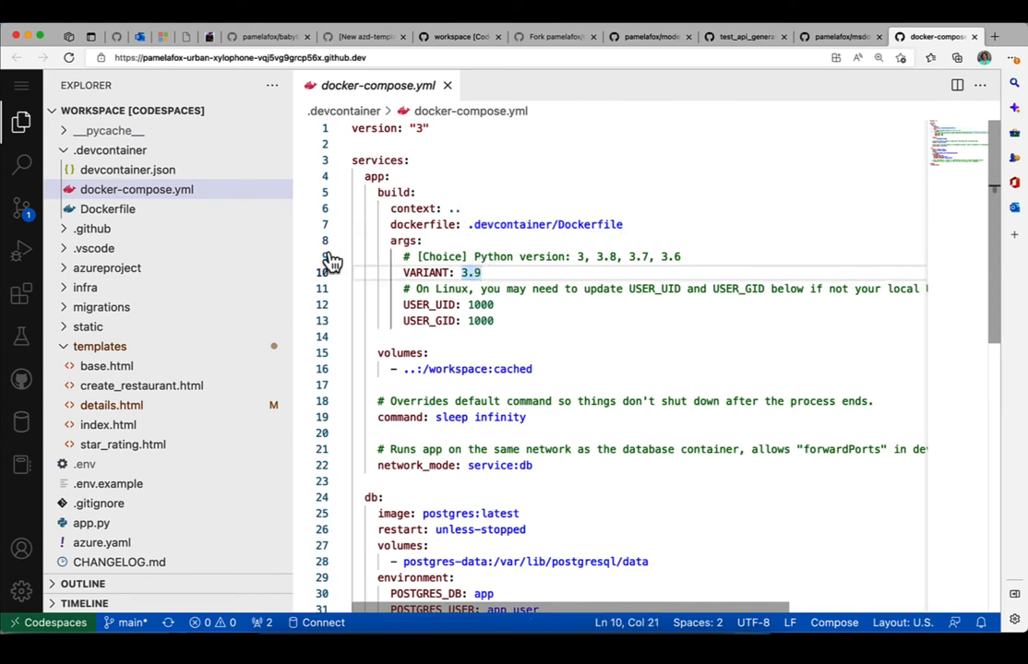
# Review the Dockerfile's Python base image and postgresql-client install, then return to docker-compose.yml
pyautogui.click(107, 209)
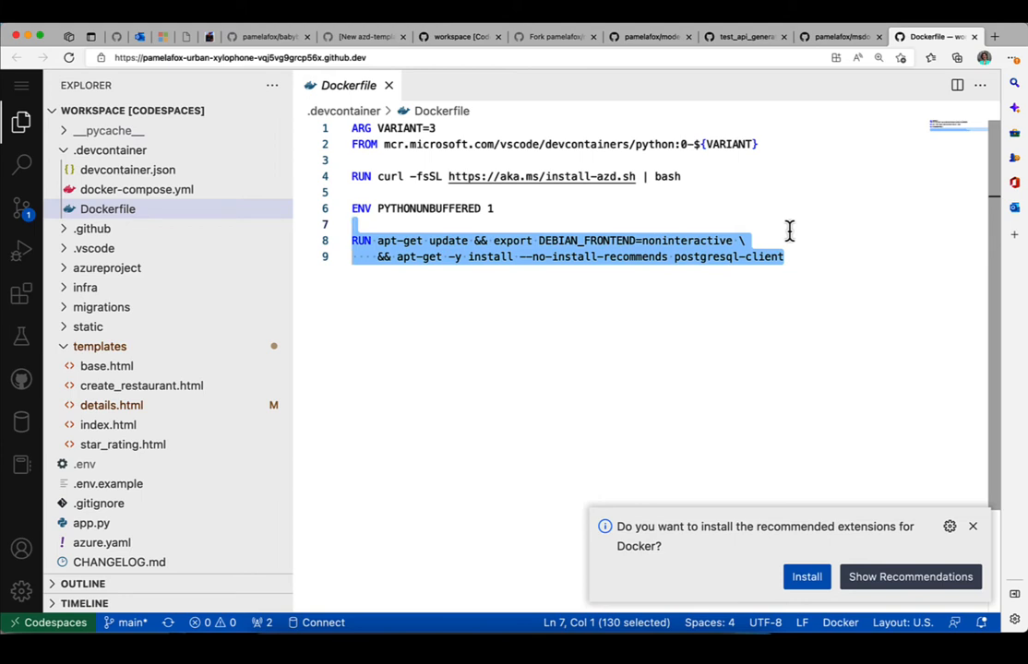
pyautogui.click(757, 292)
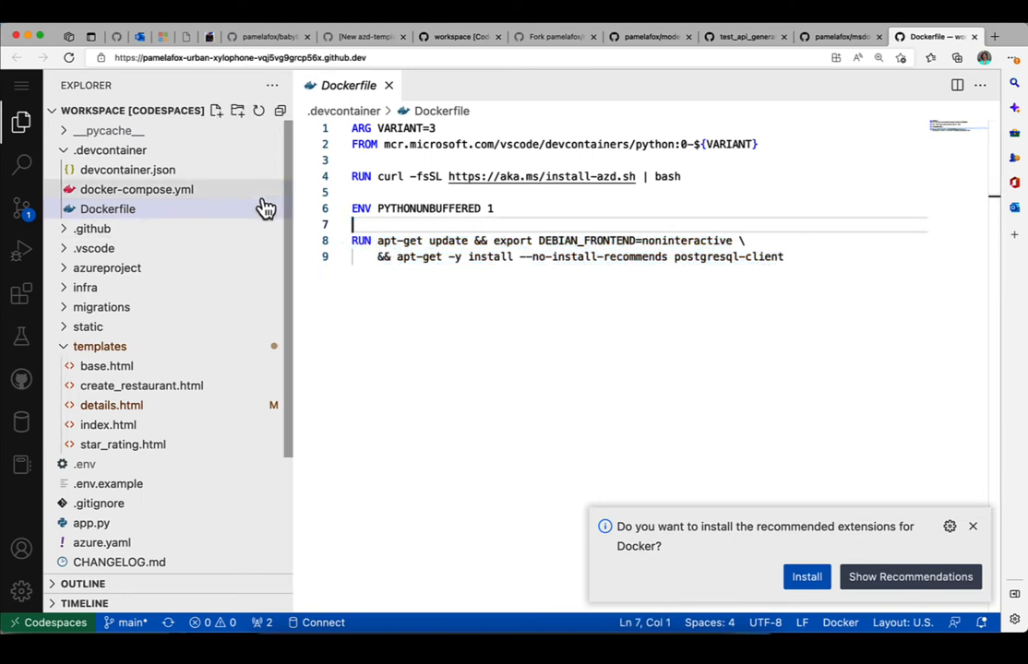
pyautogui.click(136, 189)
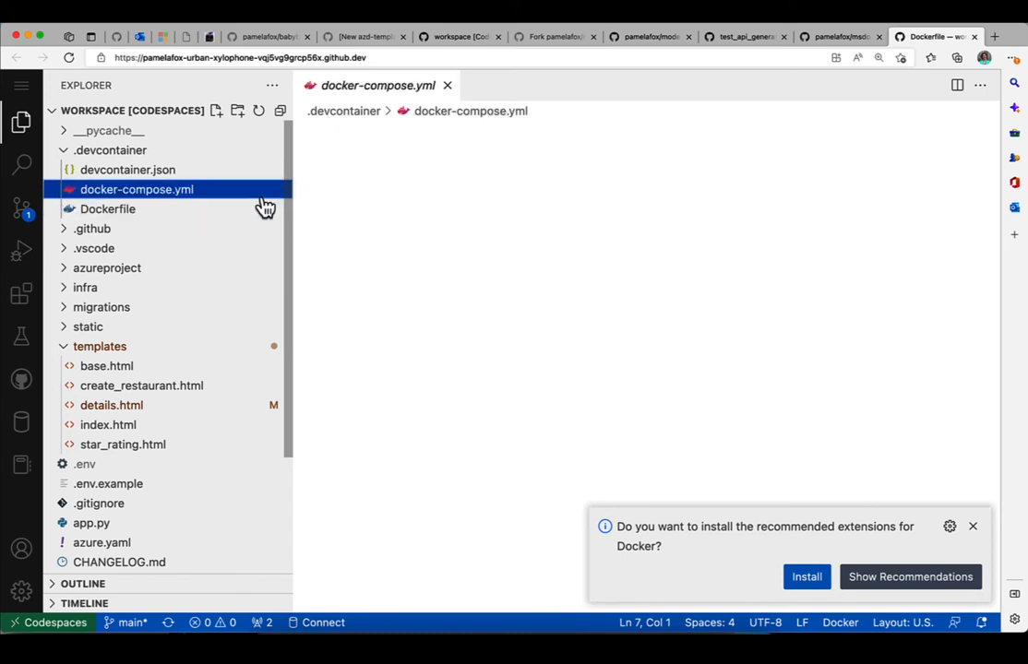
pyautogui.click(137, 188)
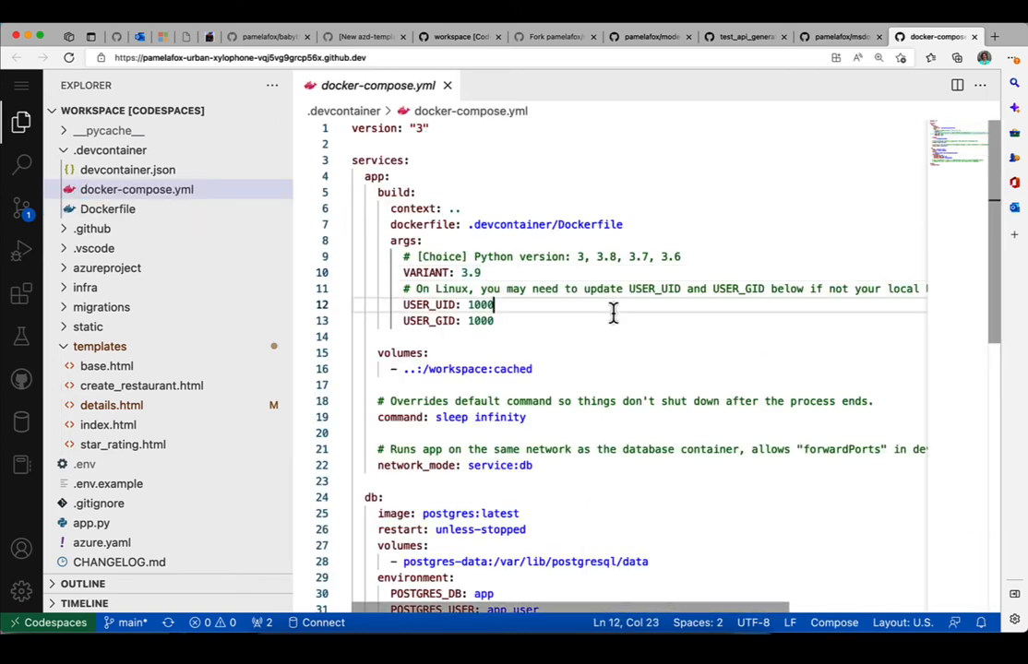
pyautogui.doubleClick(515, 369)
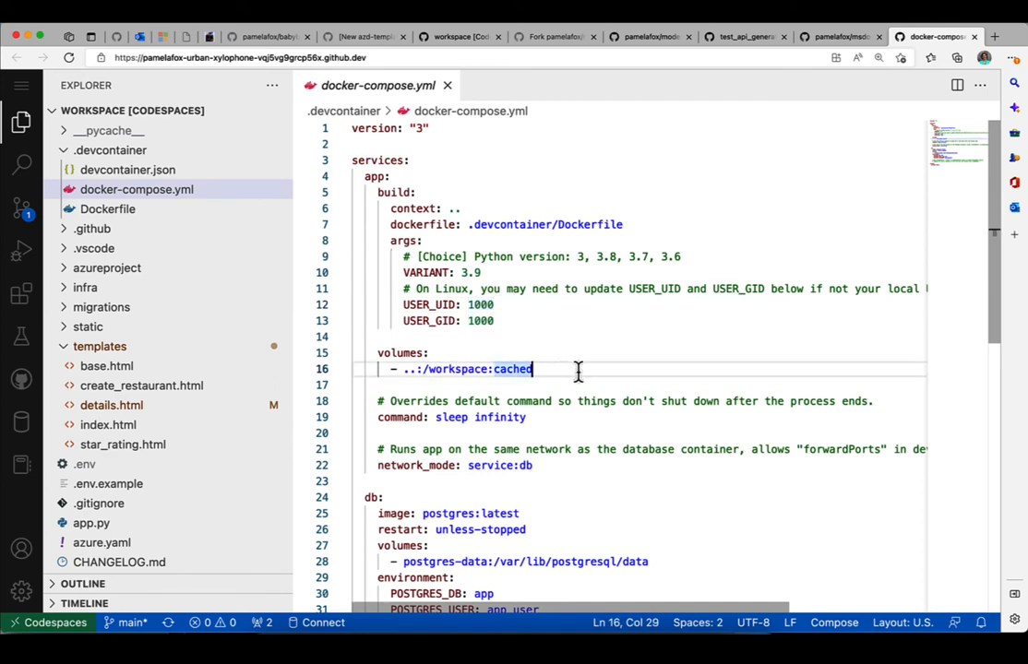
pyautogui.scroll(-3)
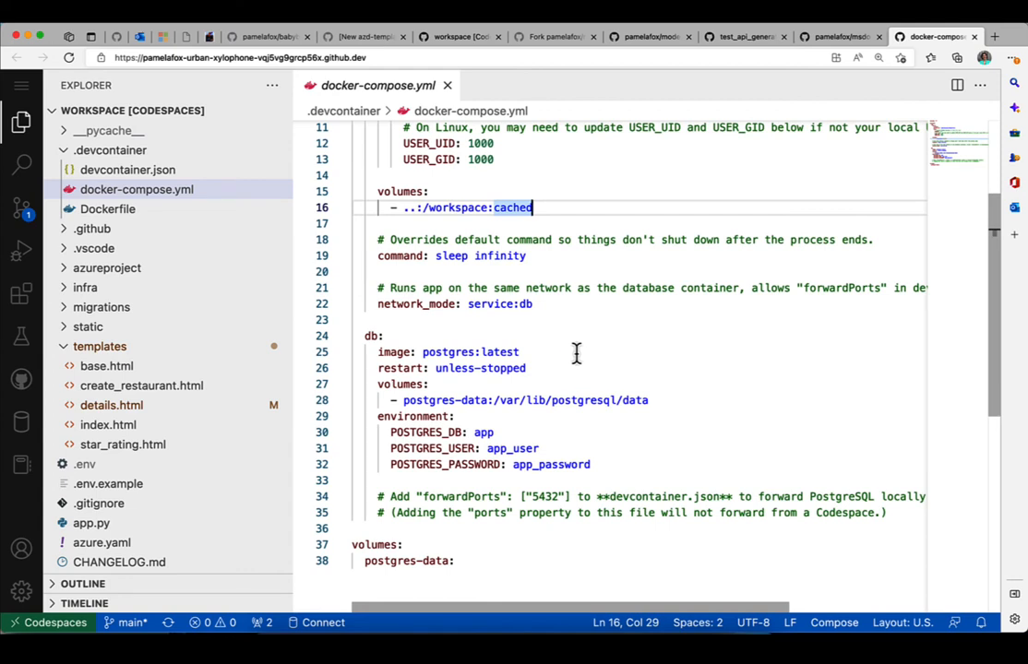
pyautogui.click(532, 302)
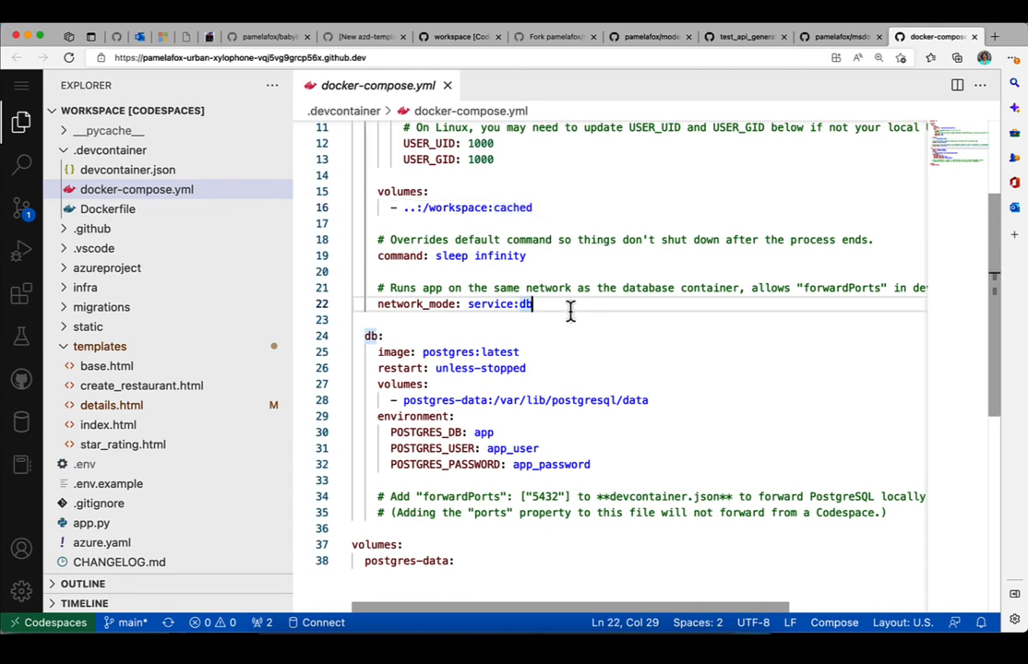
pyautogui.moveTo(561, 343)
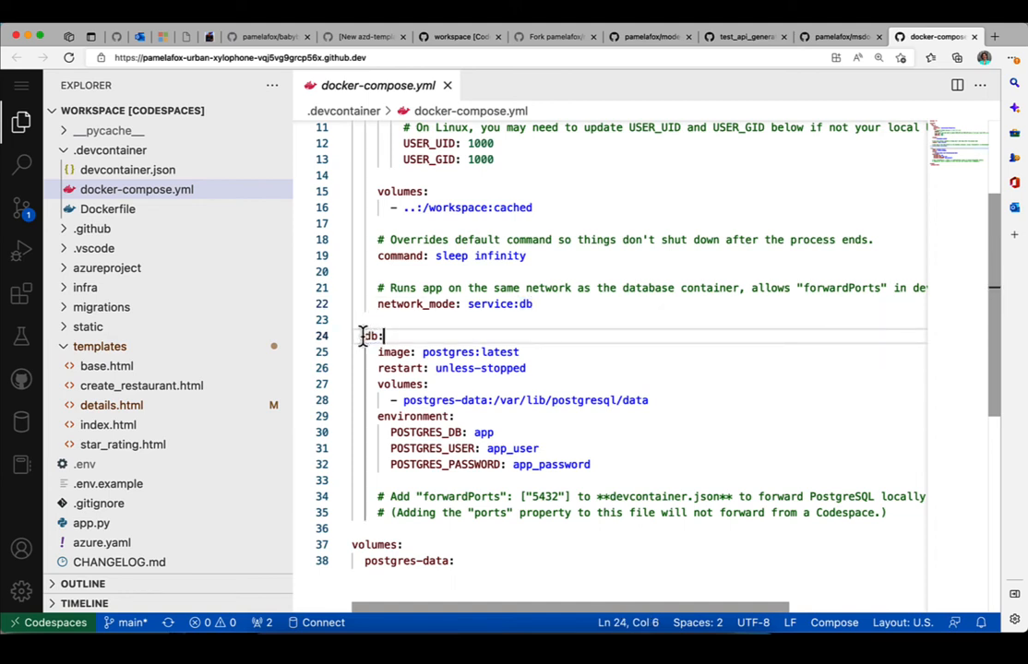
pyautogui.doubleClick(369, 336)
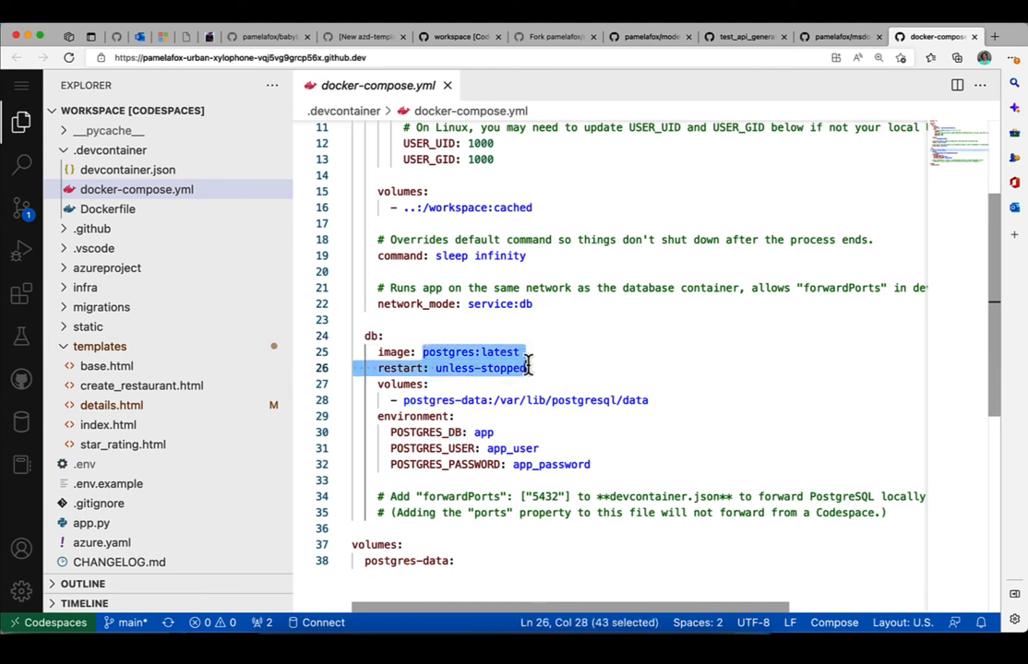
pyautogui.click(531, 369)
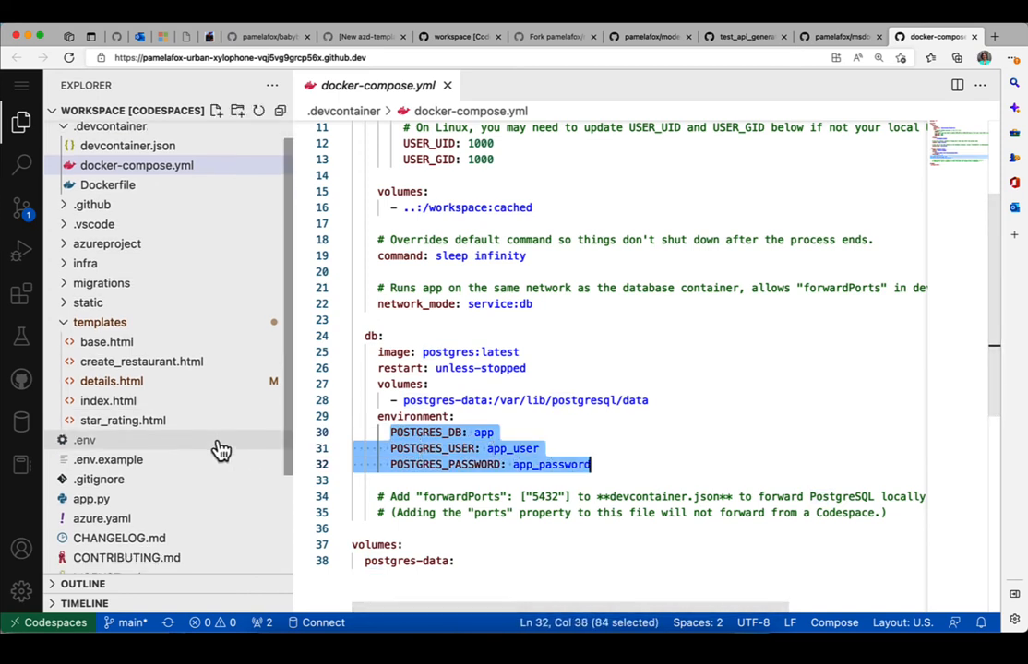
pyautogui.moveTo(218, 445)
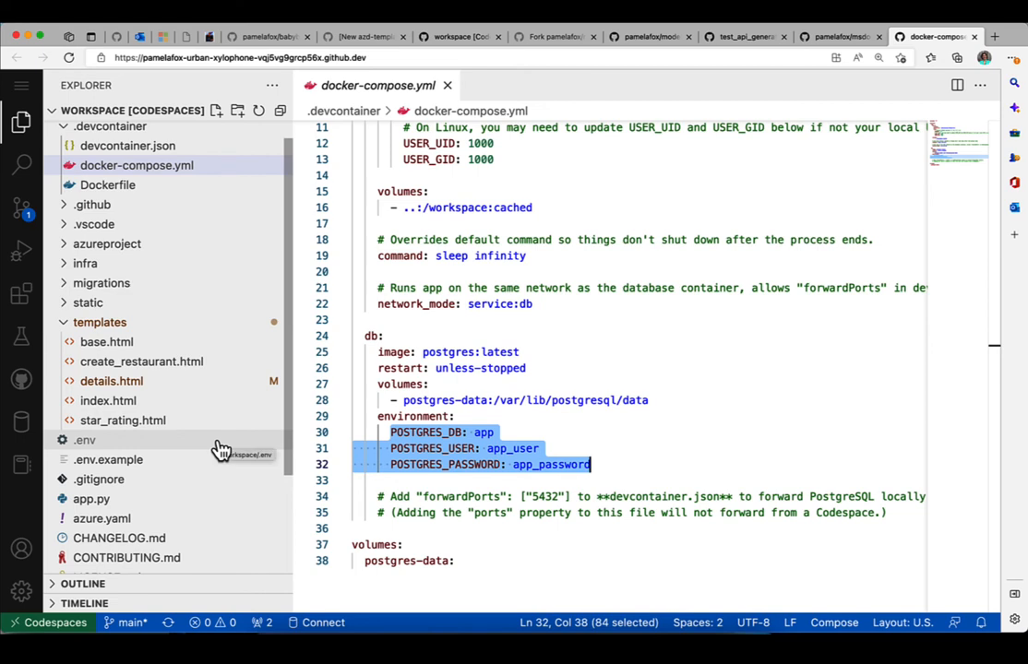
# View .env with FLASK_DEBUG, DBNAME, DBHOST, DBUSER and DBPASS matching the compose credentials
pyautogui.click(83, 439)
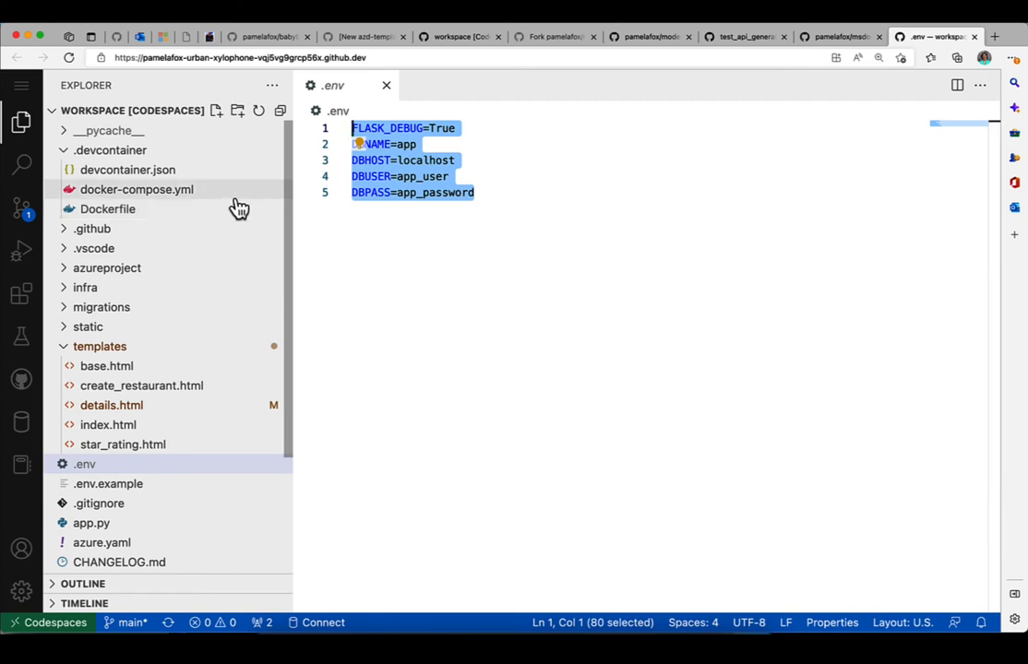
pyautogui.moveTo(238, 201)
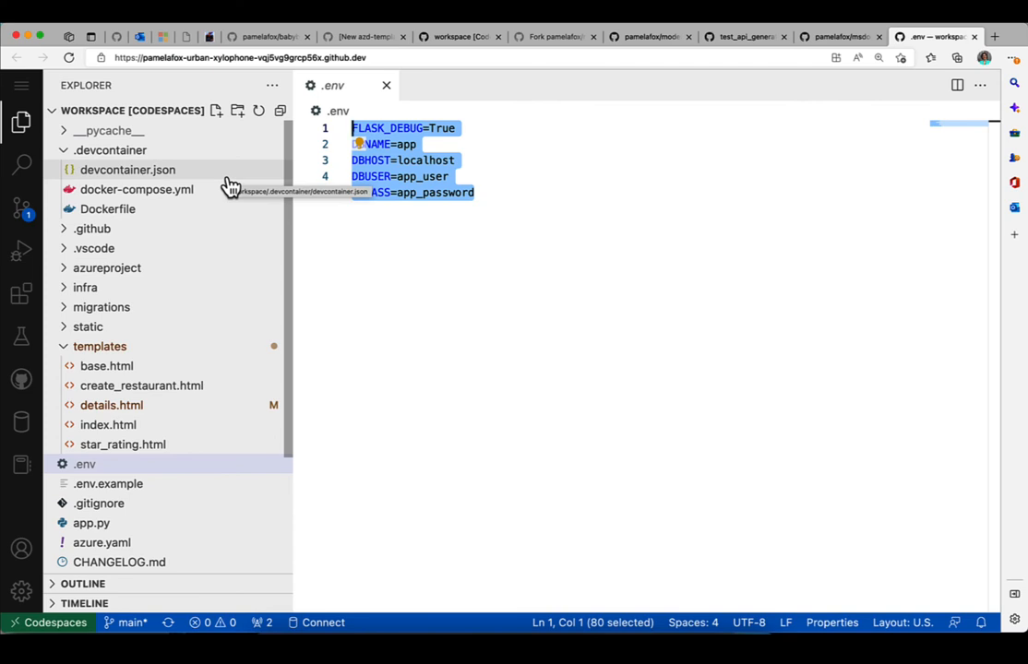
# View devcontainer.json's SQLTools connection settings, including the app_password credential
pyautogui.click(127, 170)
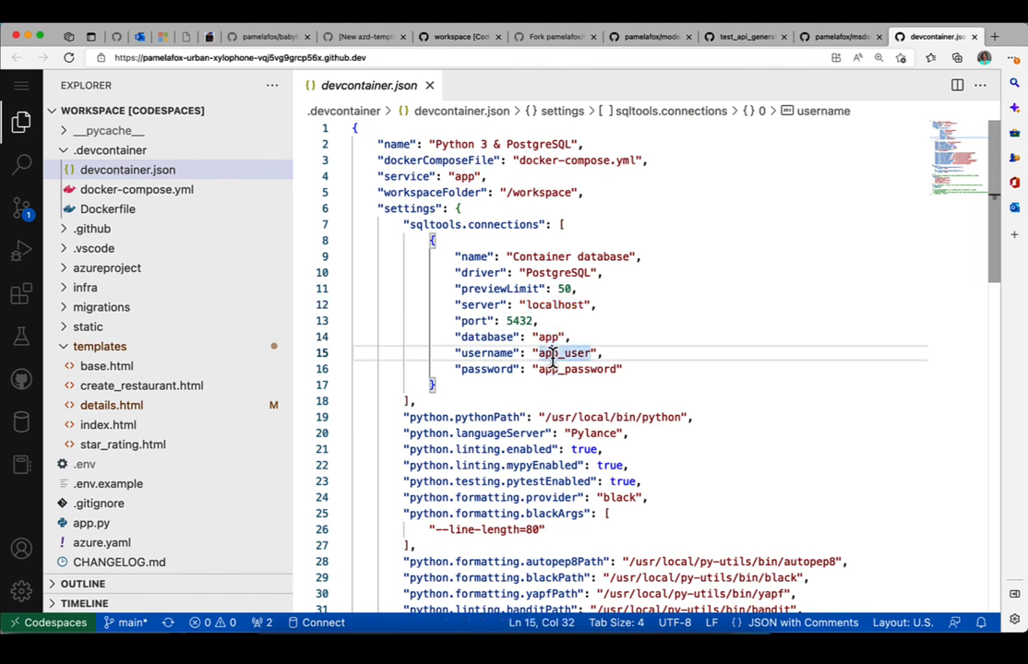
pyautogui.click(557, 369)
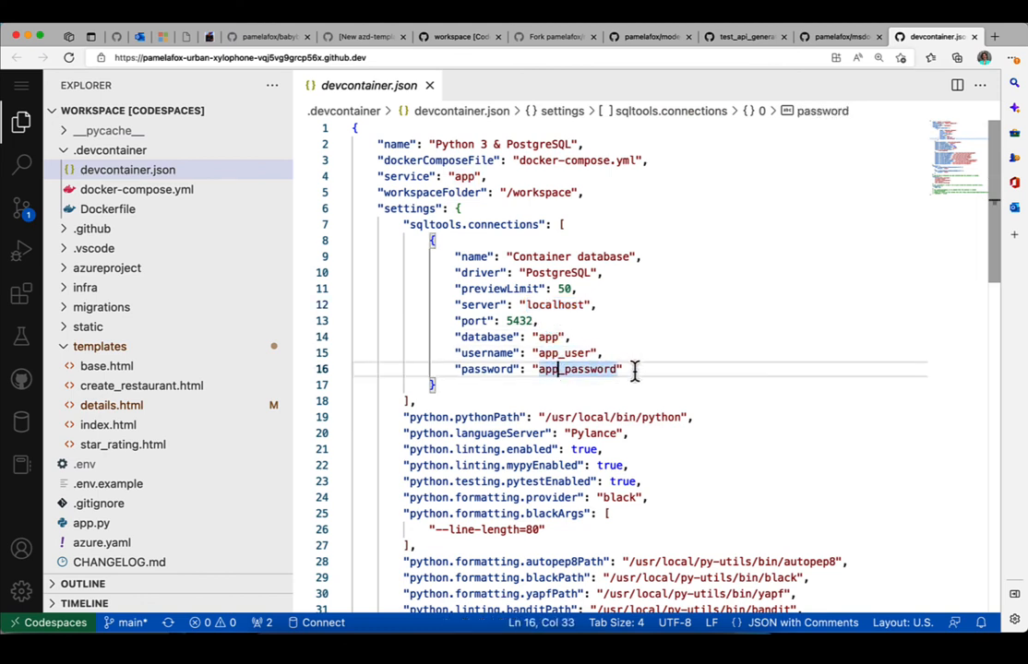
# Review the sqltools extensions and forwarded ports 5000 and 5432 further down
pyautogui.scroll(-3)
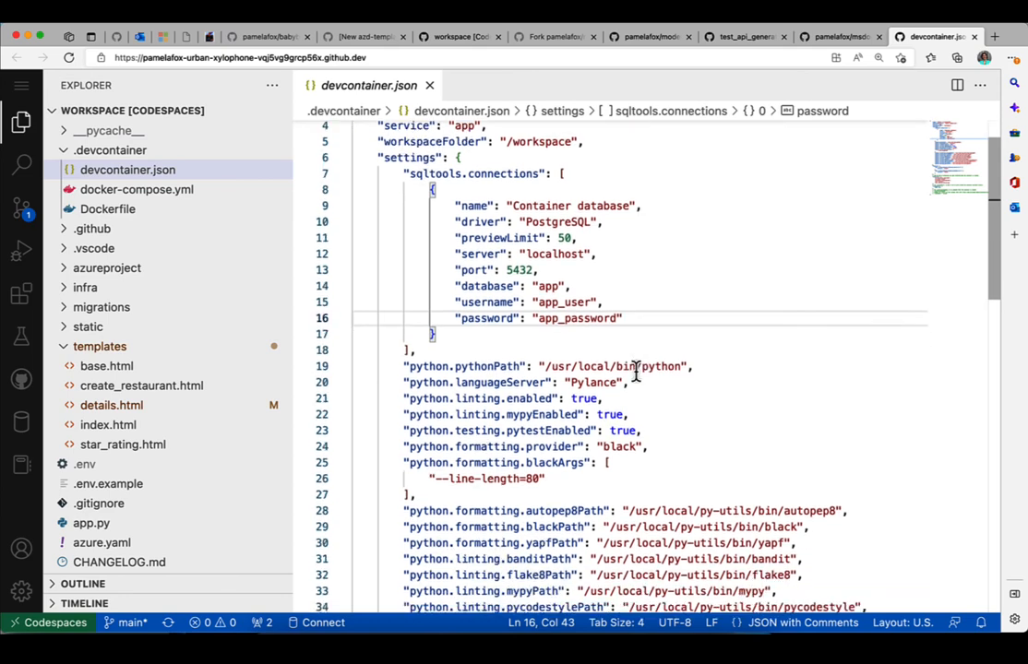
pyautogui.scroll(-3)
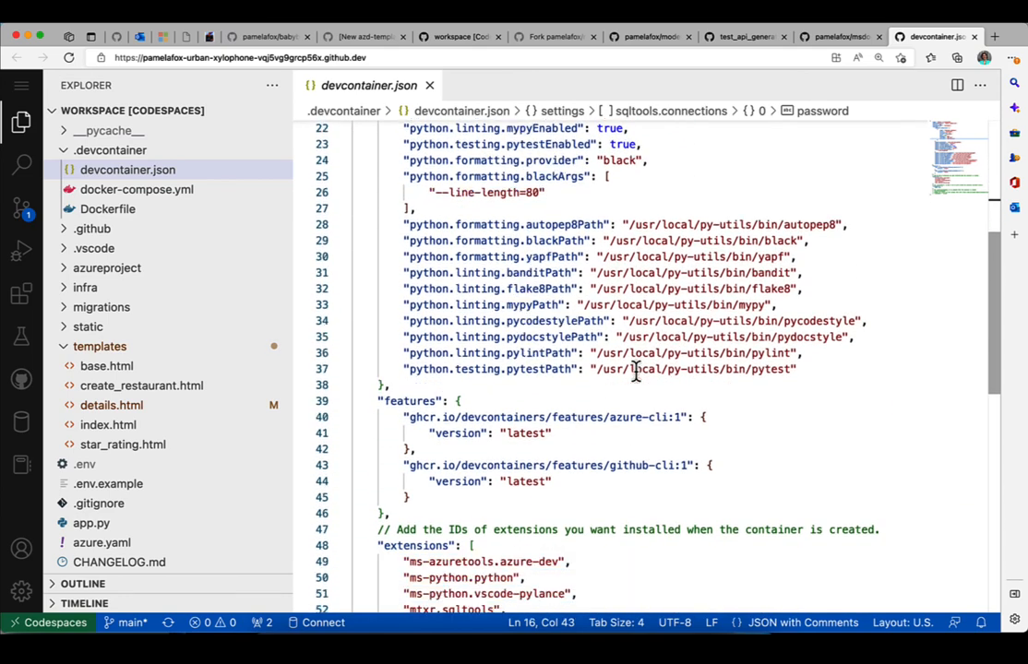
pyautogui.scroll(-3)
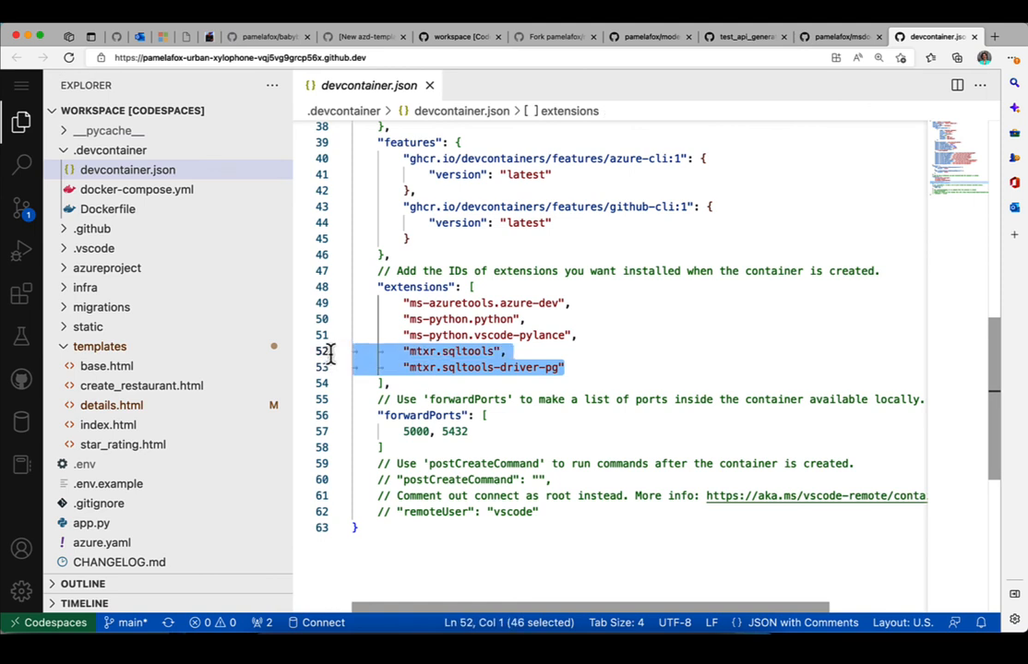
pyautogui.moveTo(332, 366)
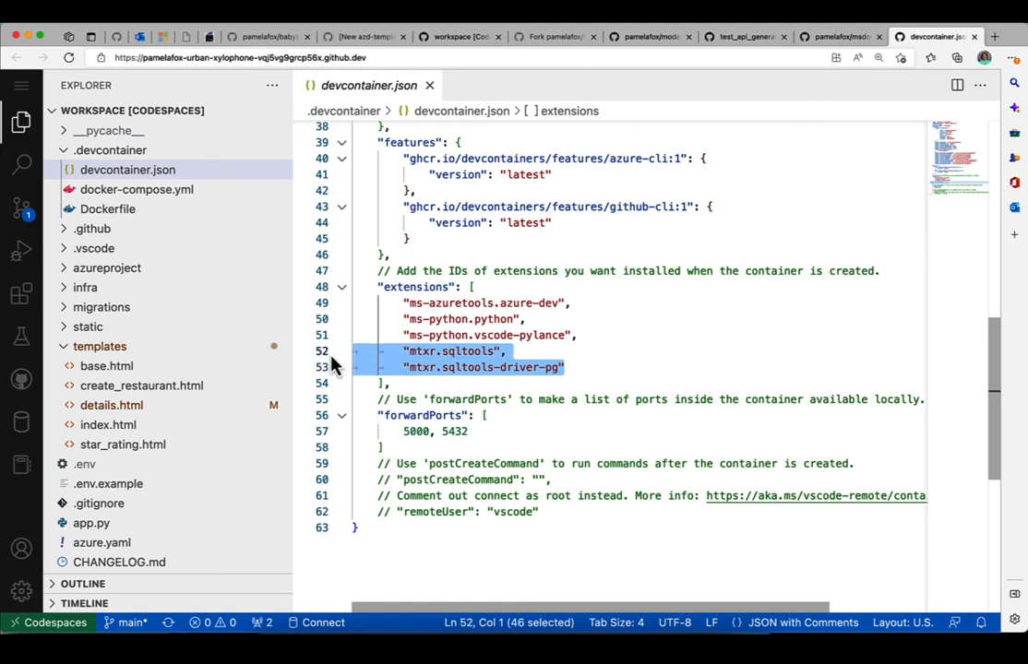
pyautogui.moveTo(417, 432)
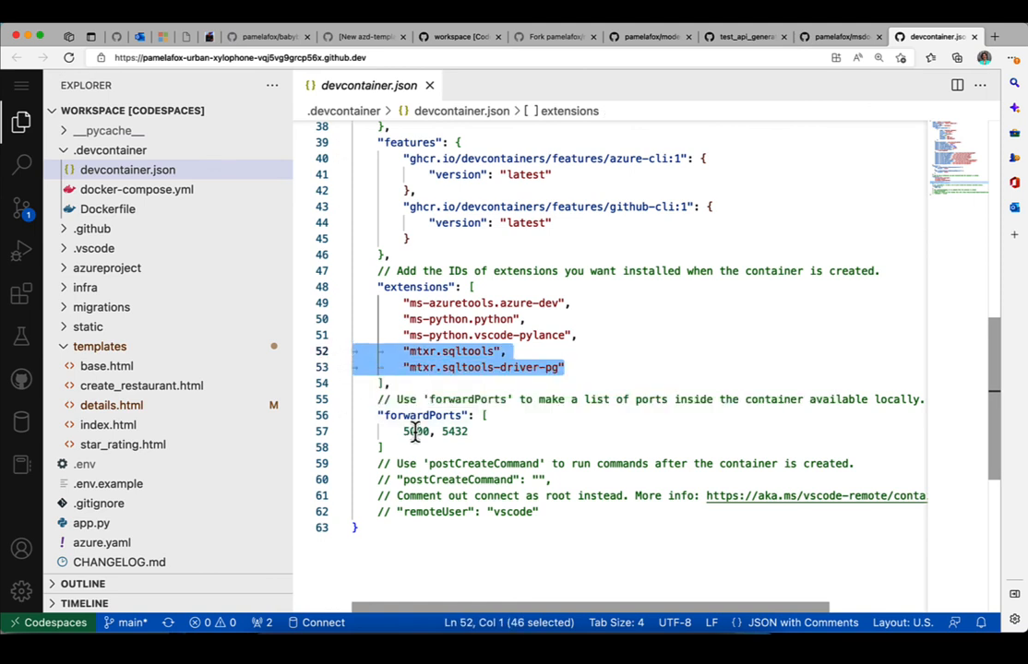
pyautogui.click(414, 432)
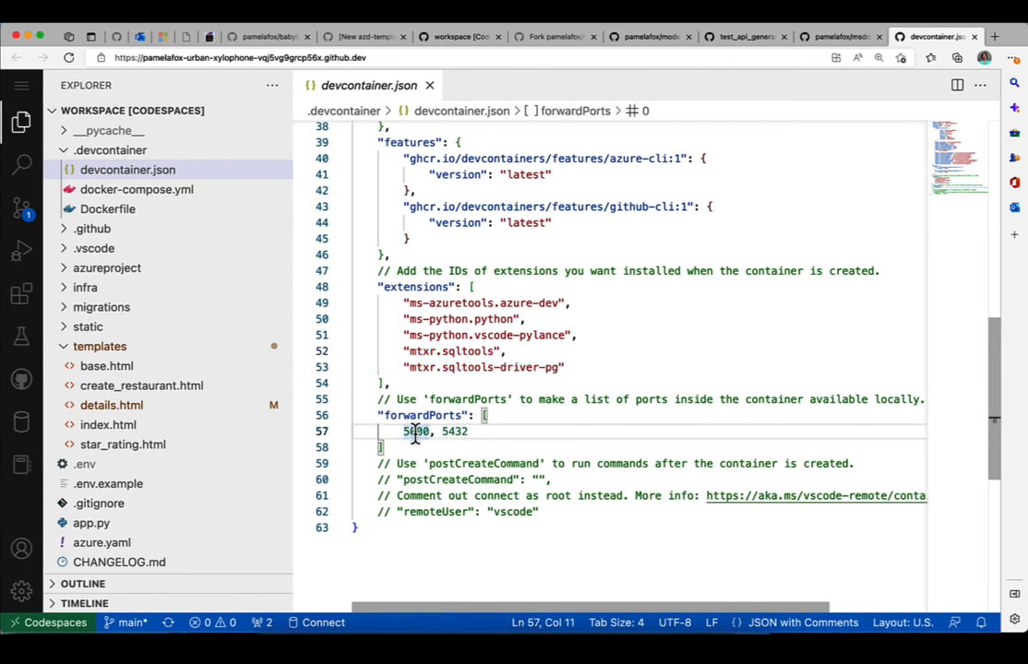